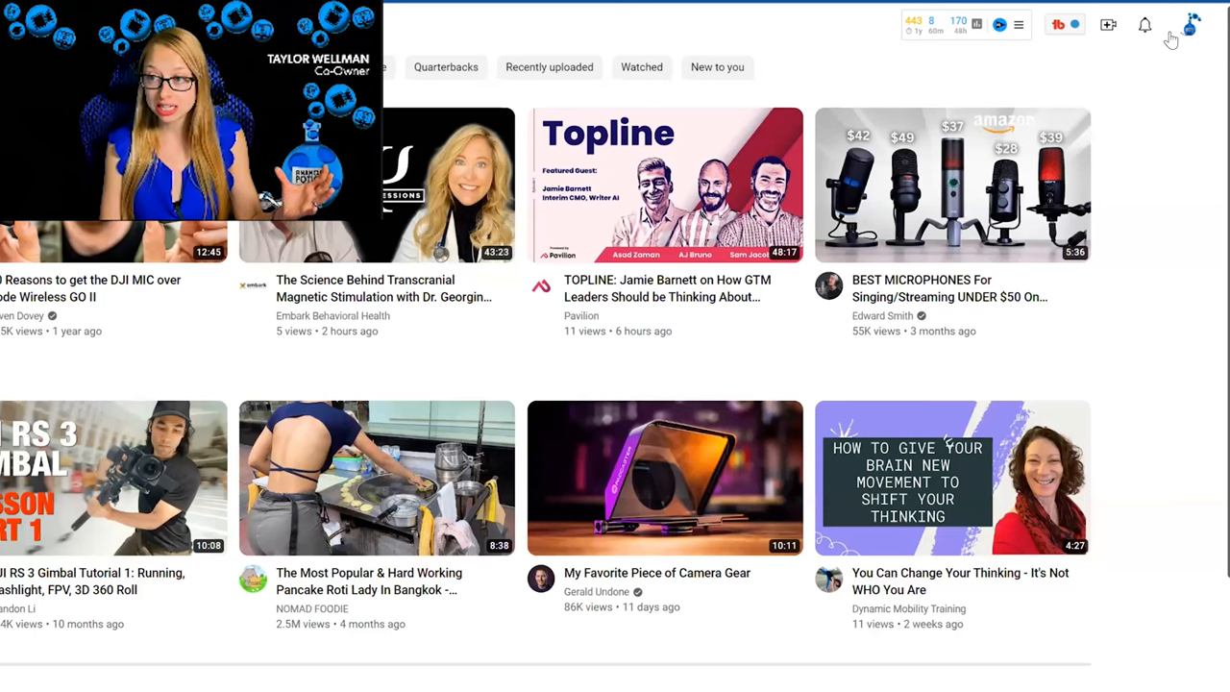
Step: Show the account menu for the Financial Potion channel from the profile avatar
{"action": "left_click", "coordinate": [1191, 23]}
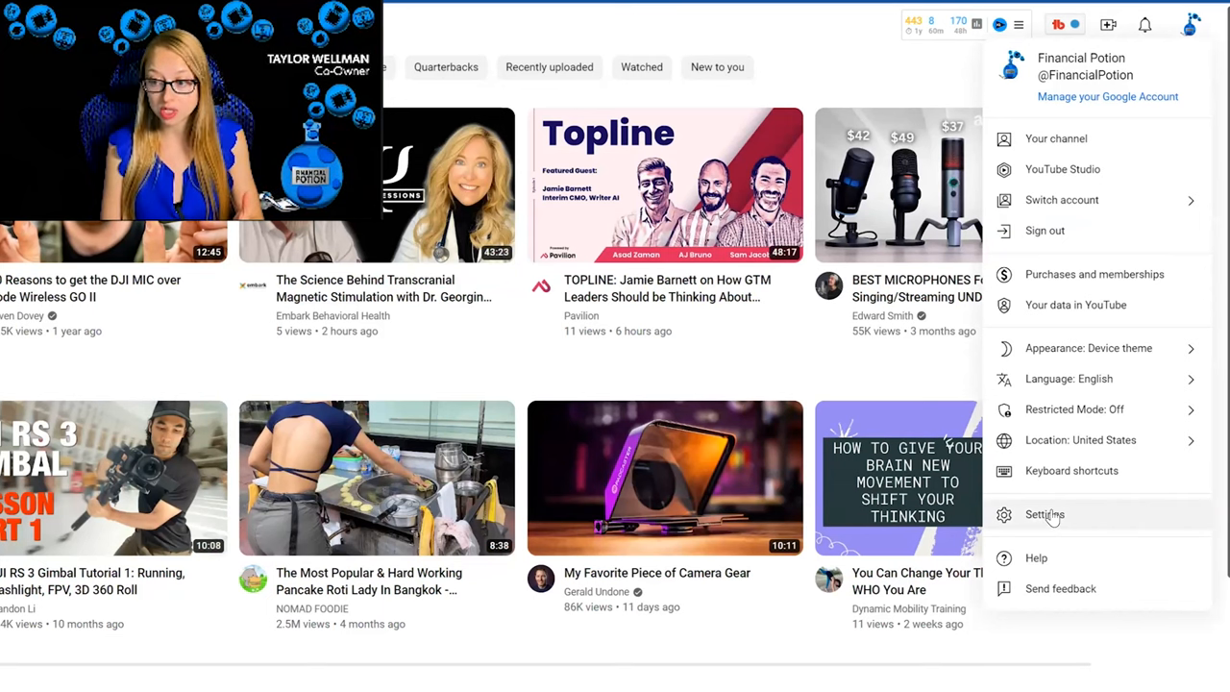
Step: Go to YouTube Settings, showing the Financial Potion channel and its managers option
{"action": "left_click", "coordinate": [1045, 515]}
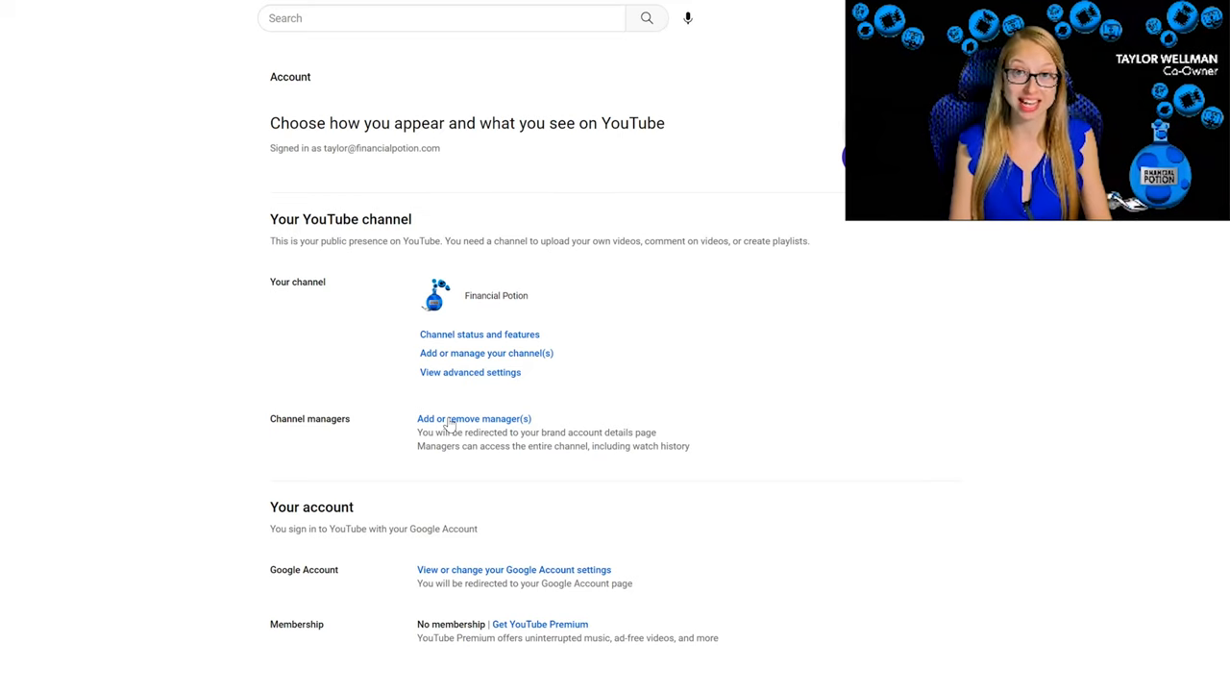
{"action": "mouse_move", "coordinate": [461, 417]}
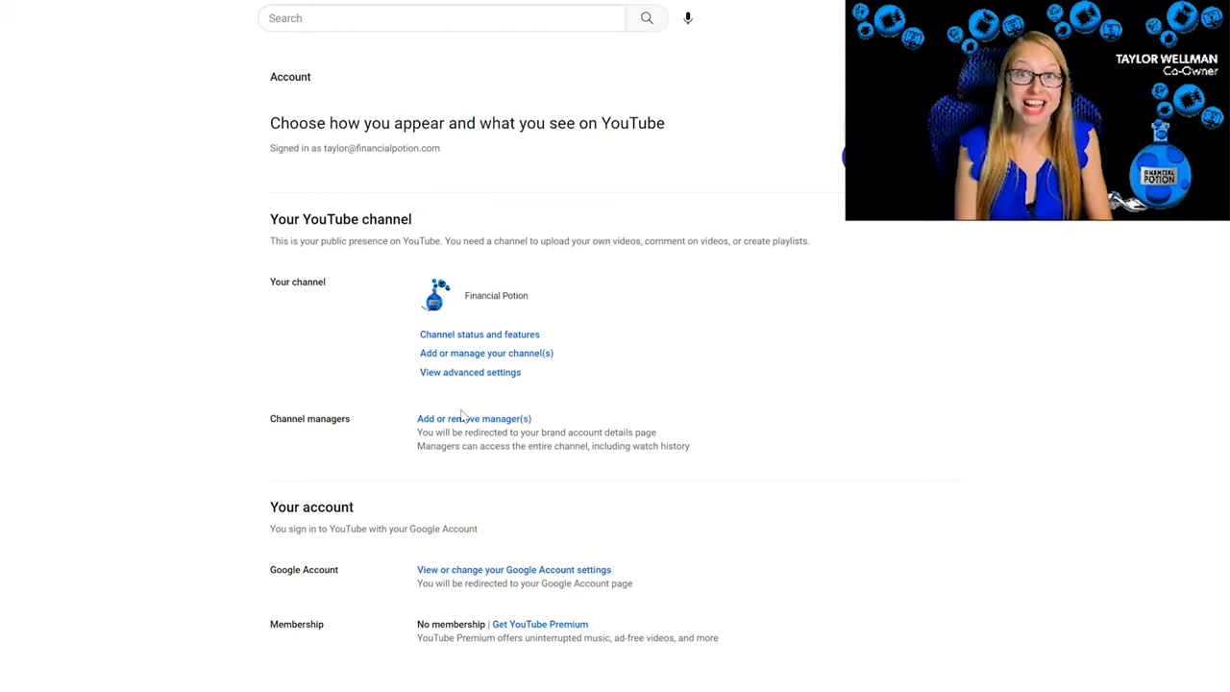
{"action": "mouse_move", "coordinate": [469, 414]}
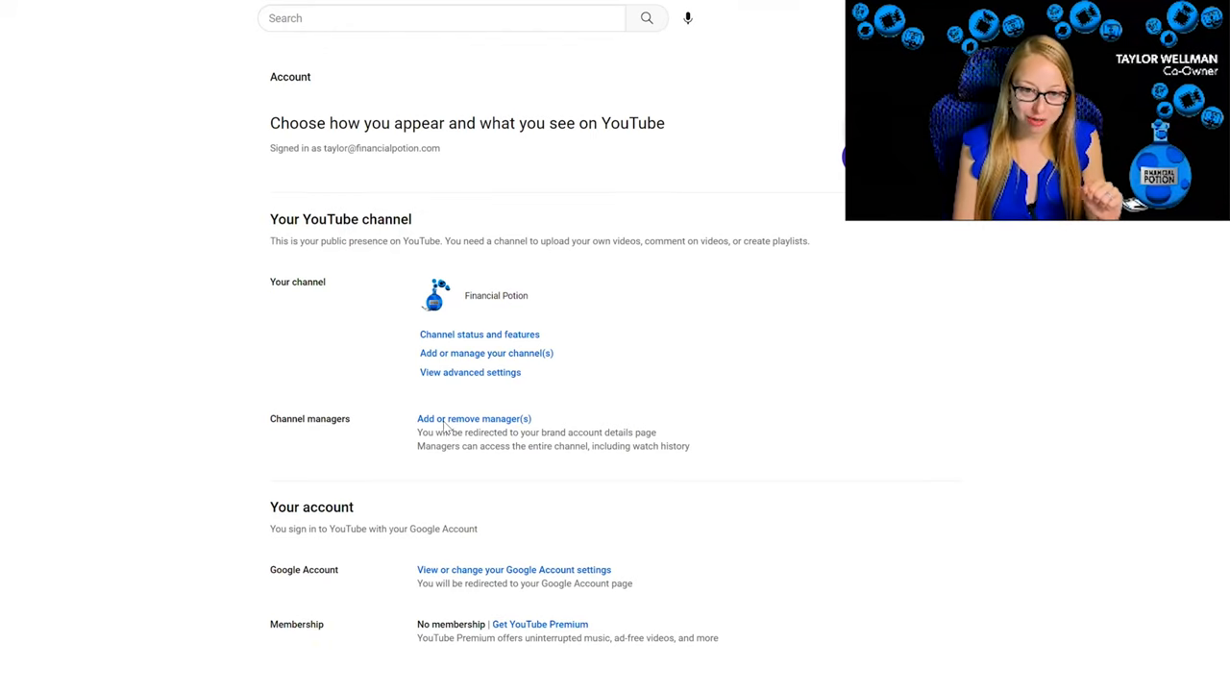
Step: Reach the Brand Account's Manage Permissions list of owners and managers via 'Add or remove manager(s)'
{"action": "left_click", "coordinate": [473, 419]}
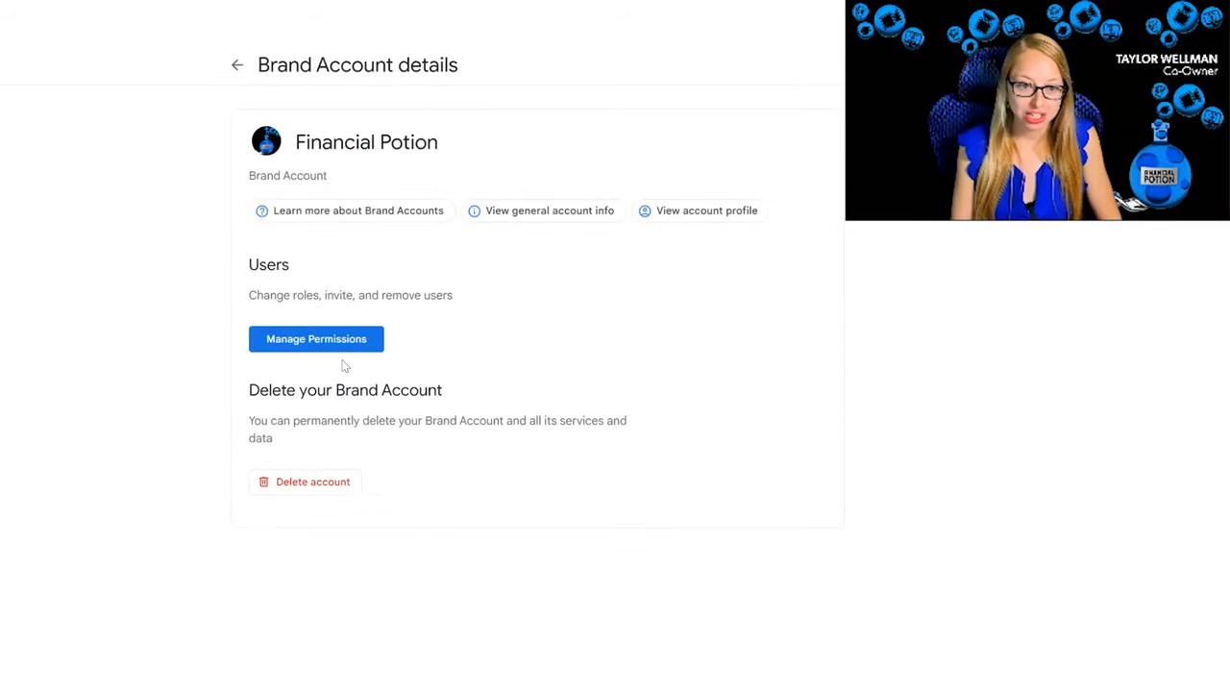
{"action": "left_click", "coordinate": [315, 338]}
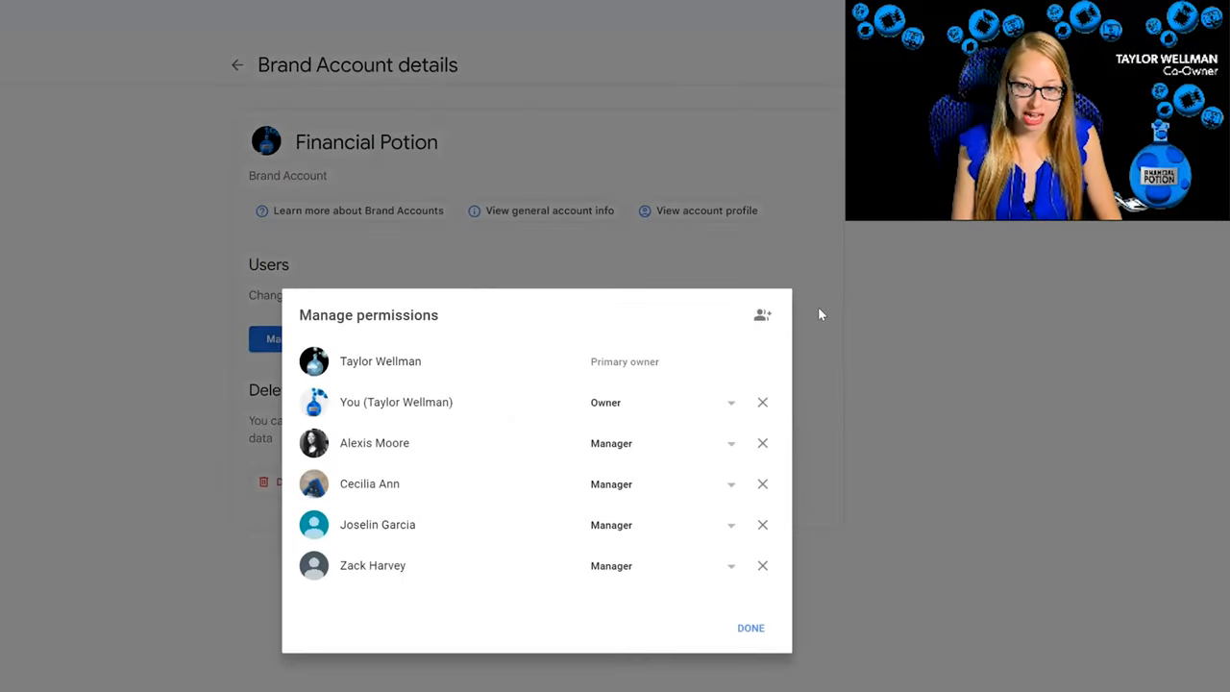
Step: Begin adding a new user and show the role choices Owner, Manager and Communications manager
{"action": "left_click", "coordinate": [761, 315]}
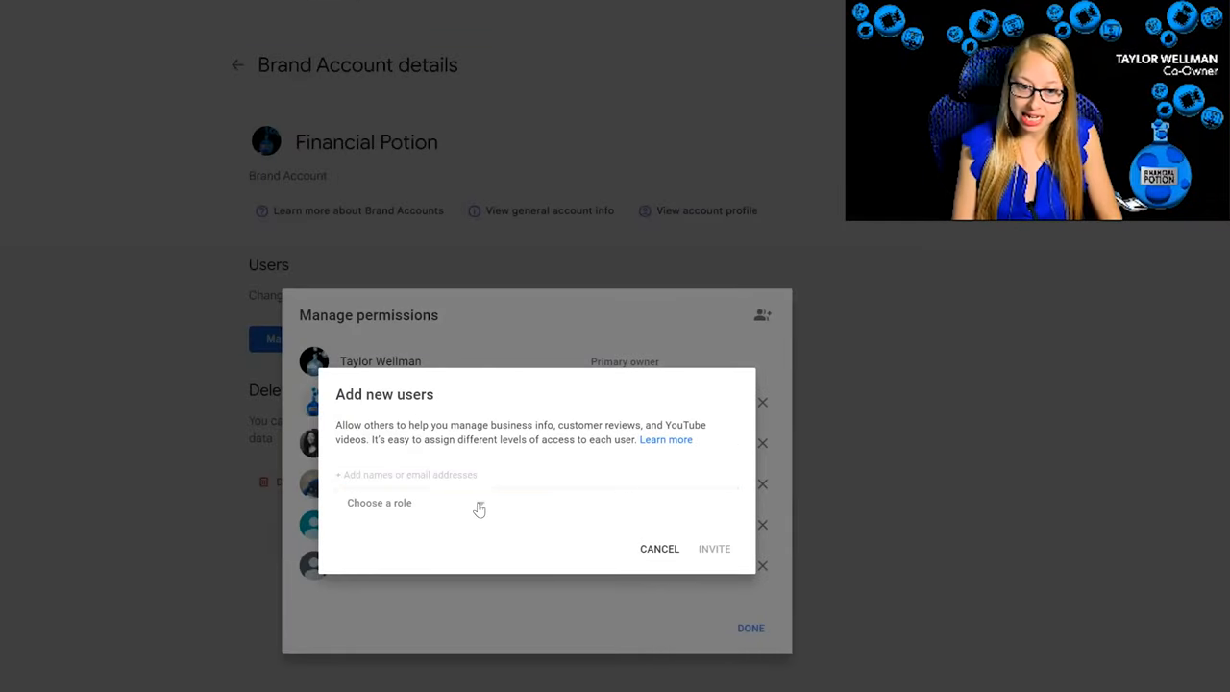
{"action": "left_click", "coordinate": [379, 504]}
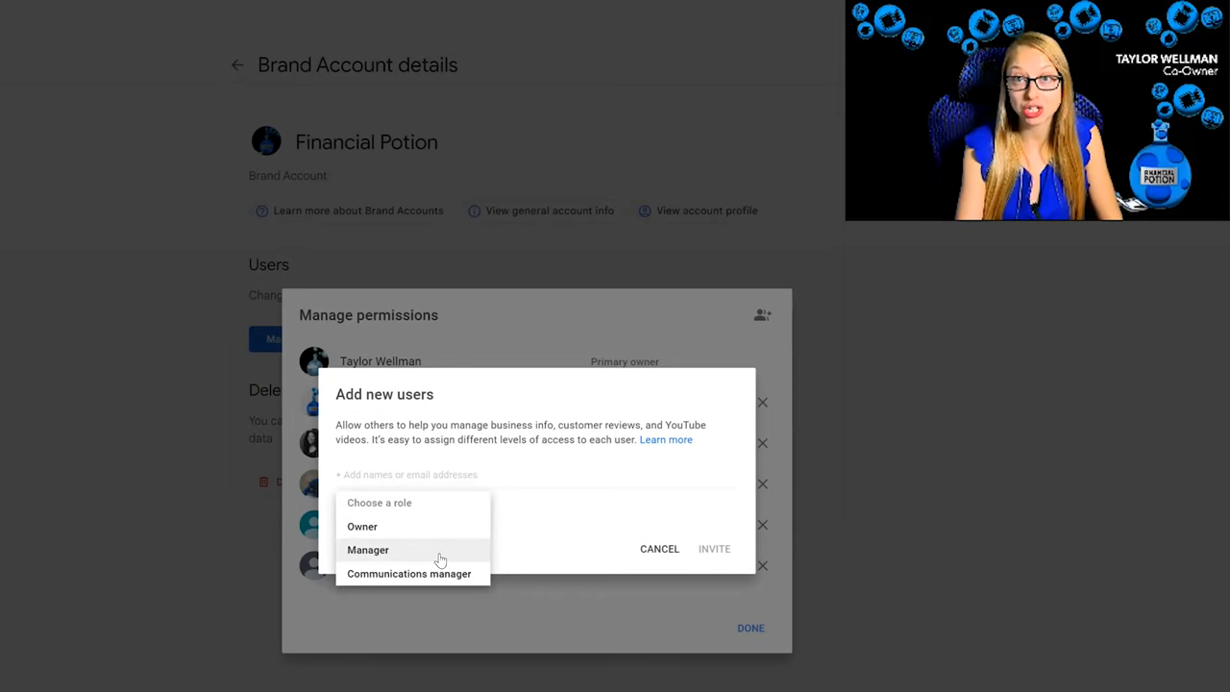
{"action": "mouse_move", "coordinate": [443, 573]}
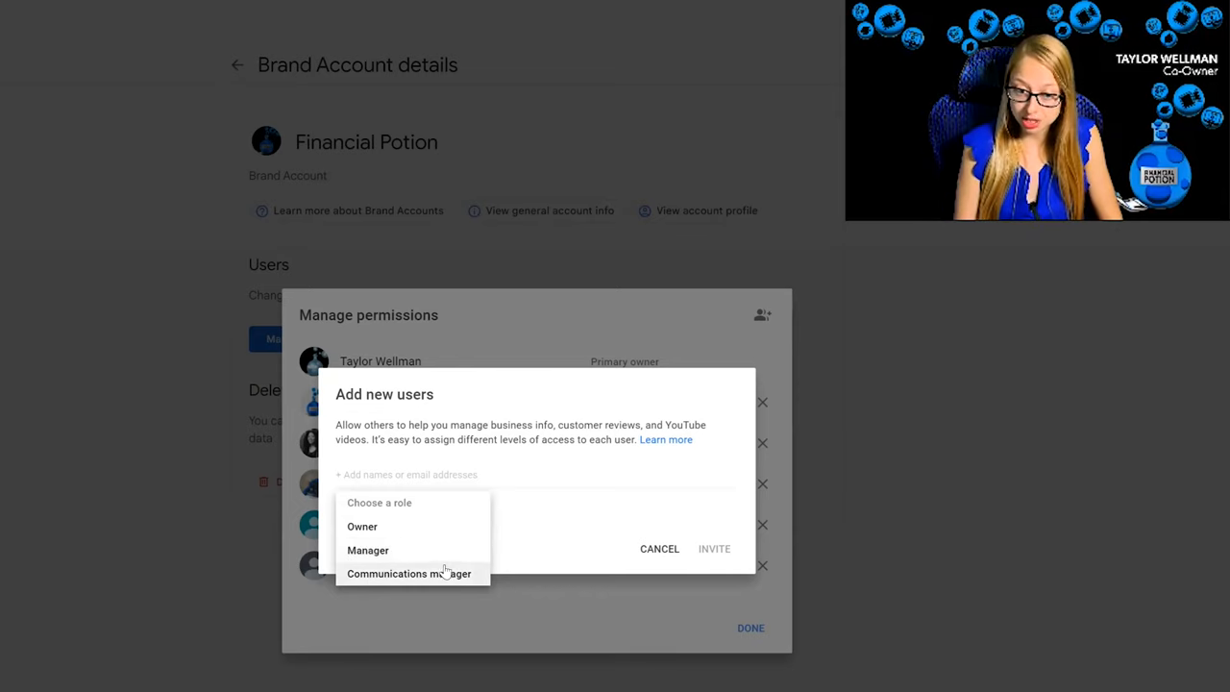